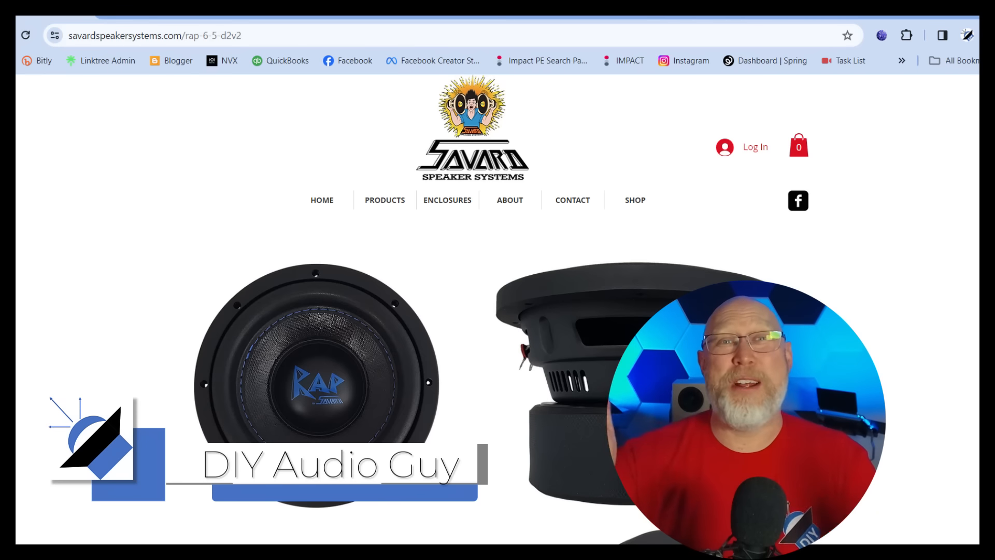
pyautogui.scroll(-3)
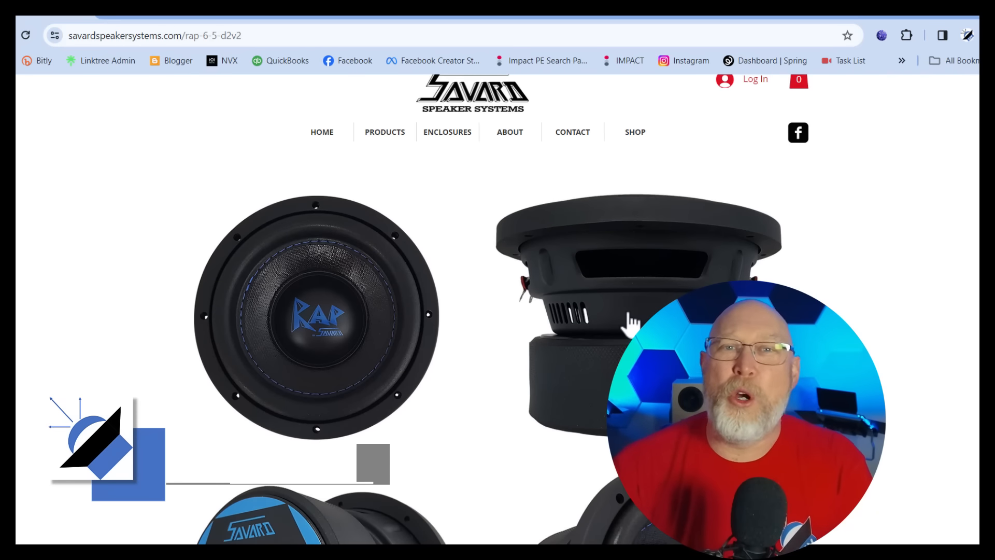